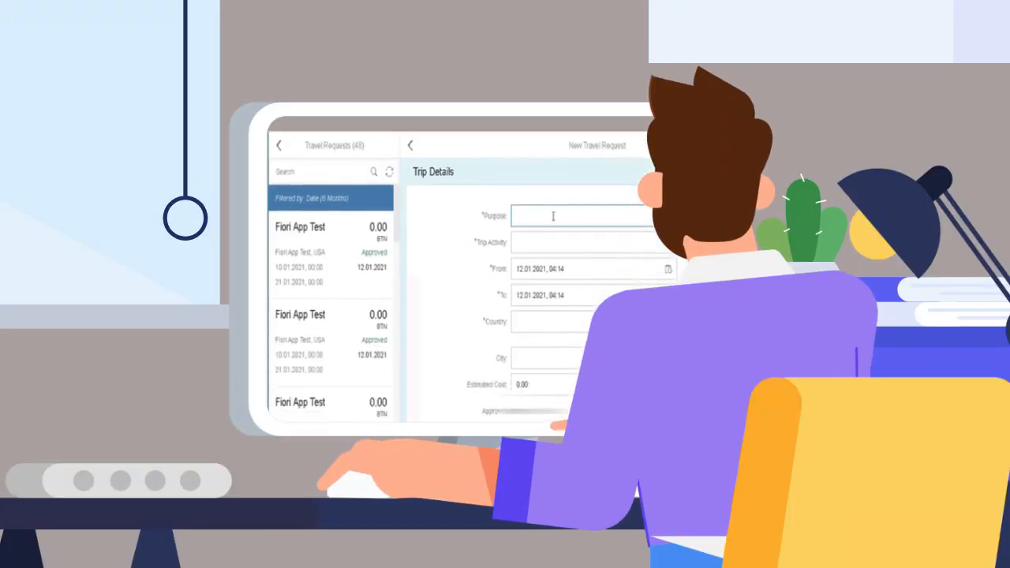
Scroll the Fiori launchpad to view the Employee (Travel) app tiles.
scroll(down, 3)
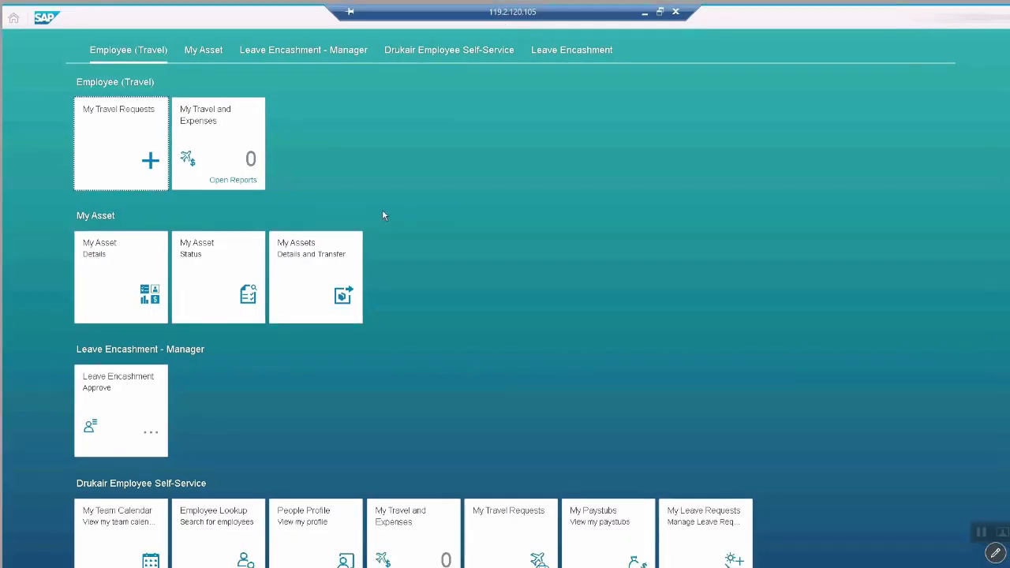
mouse_move(131, 140)
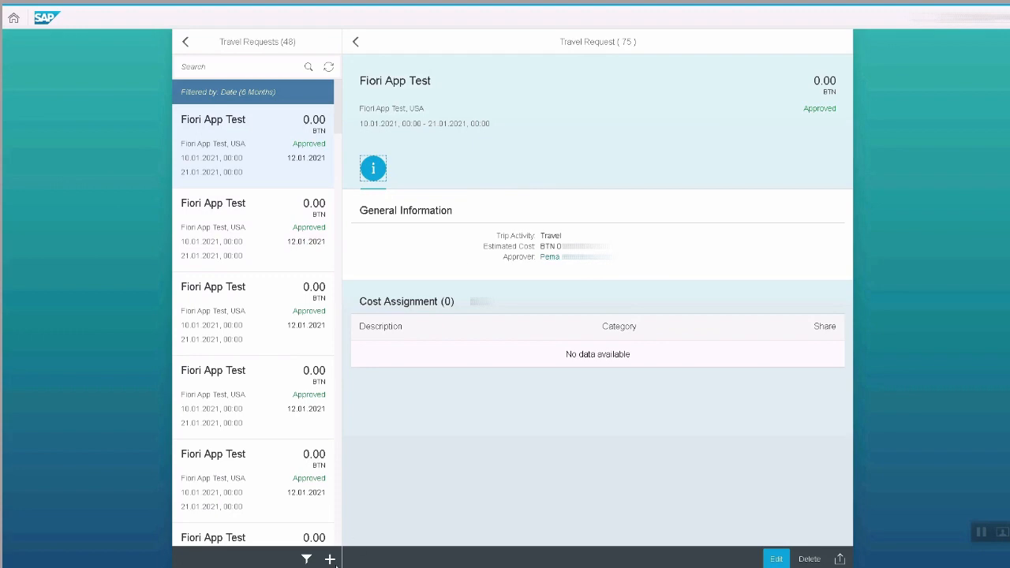
Start a new travel request ending 19 January to Karabee, Afghanistan.
click(331, 560)
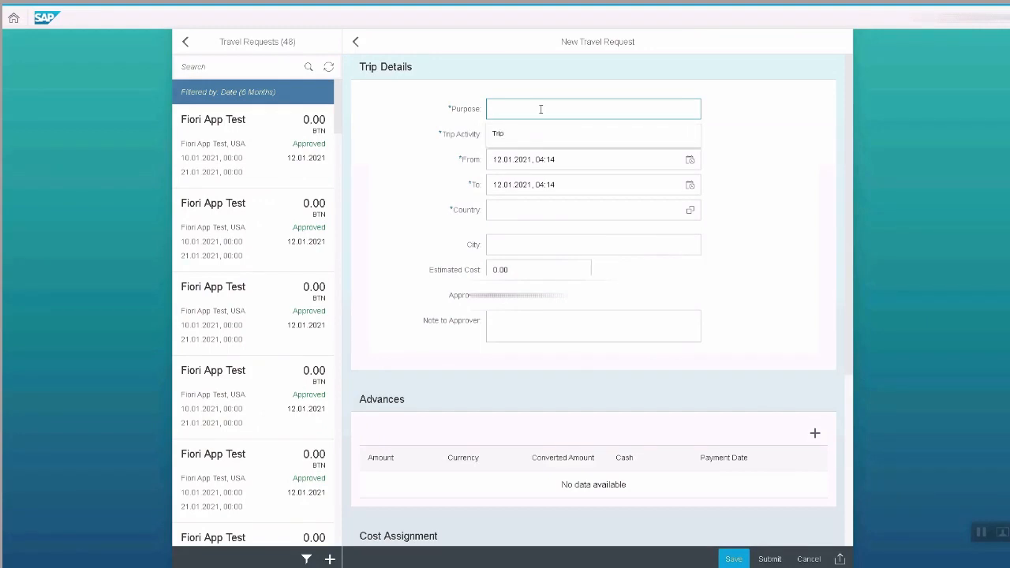
text(new Request for Travel)
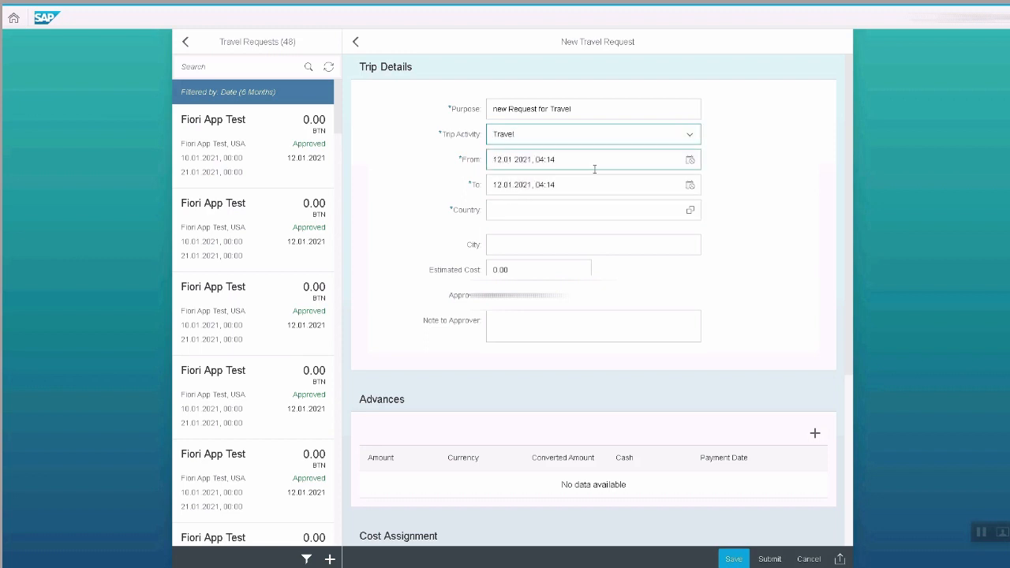
click(690, 184)
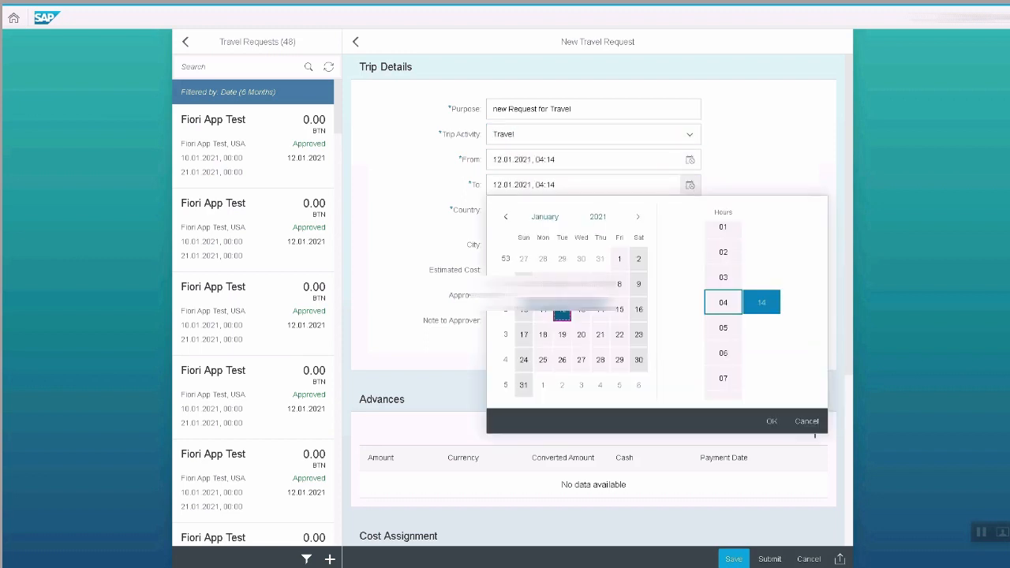
click(563, 334)
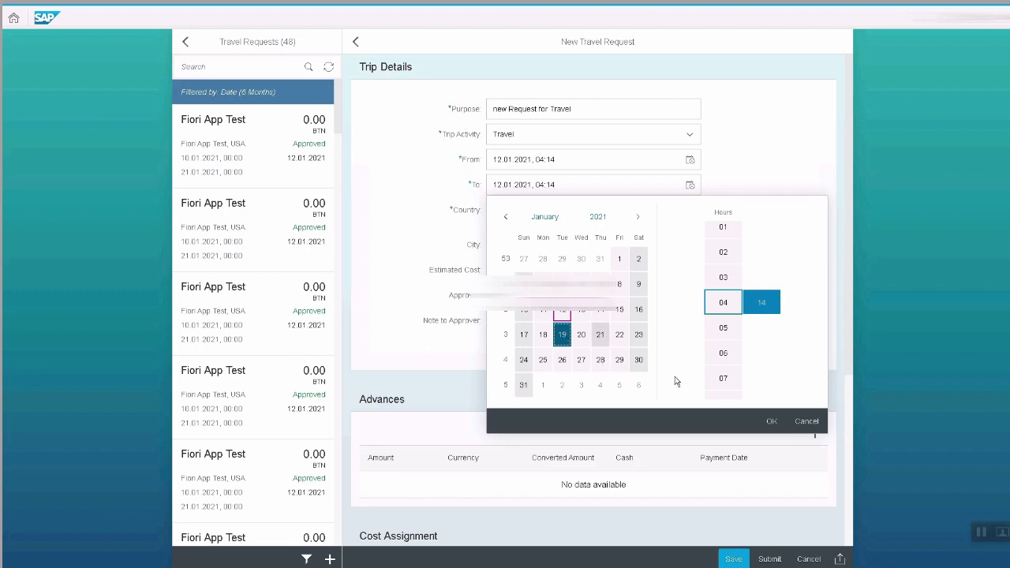
click(770, 421)
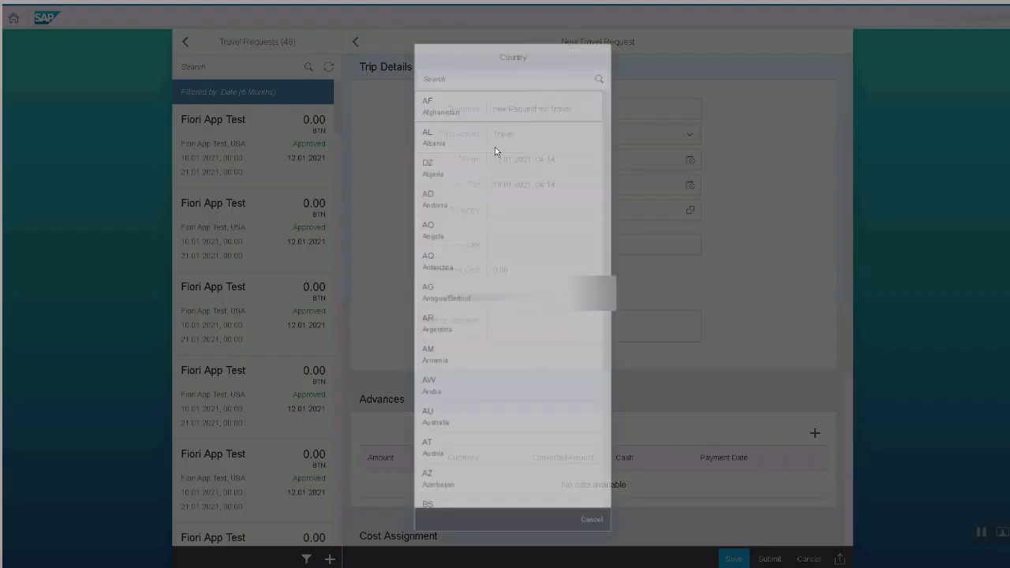
click(428, 106)
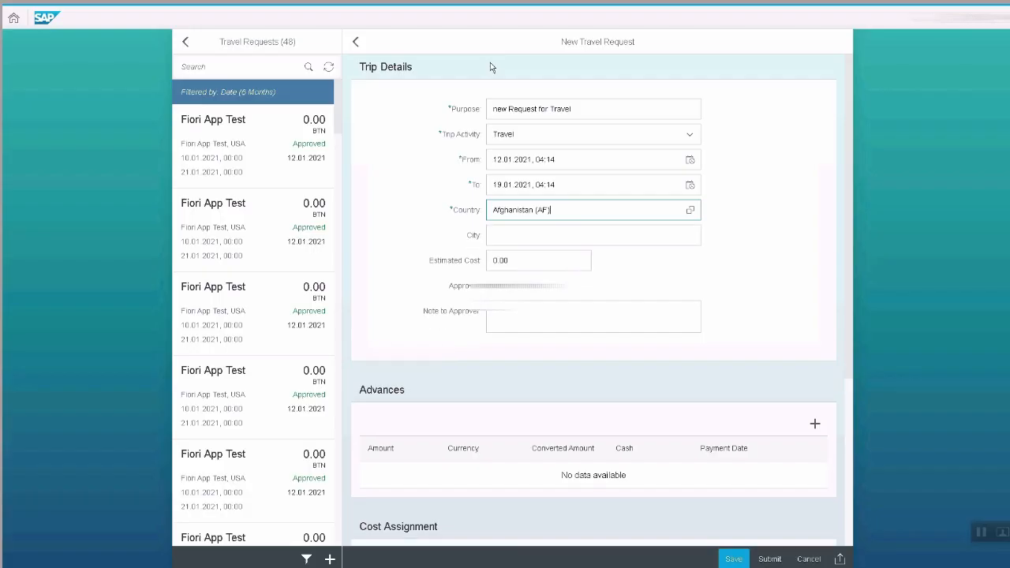
text(Karabee)
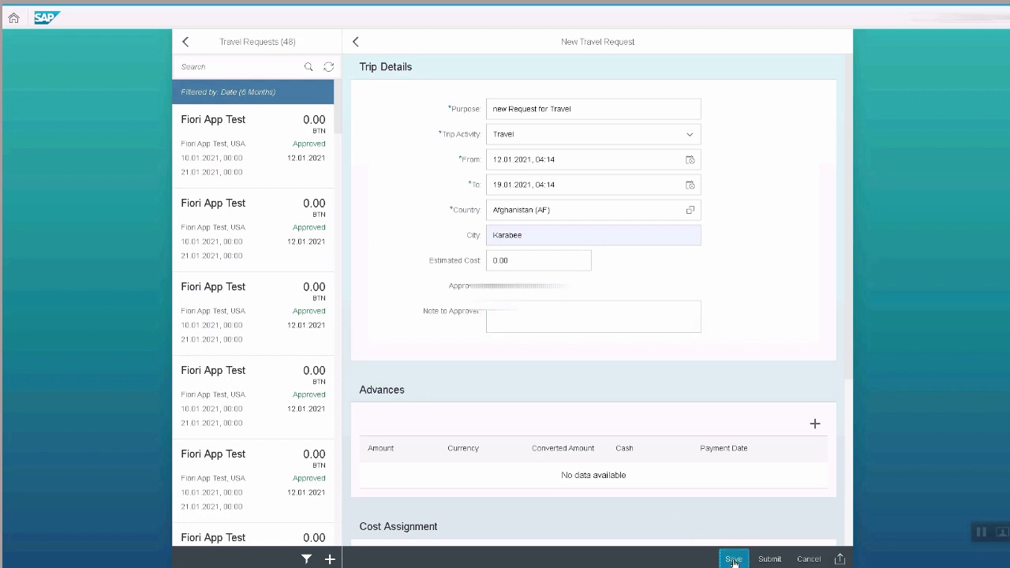
Save travel request 81 and submit it for manager approval.
click(734, 559)
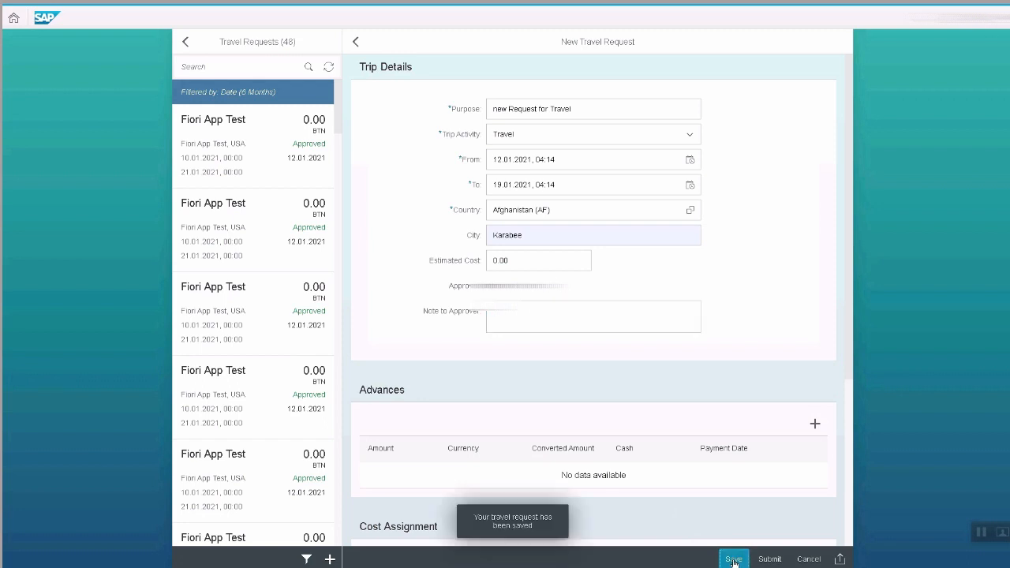
click(735, 560)
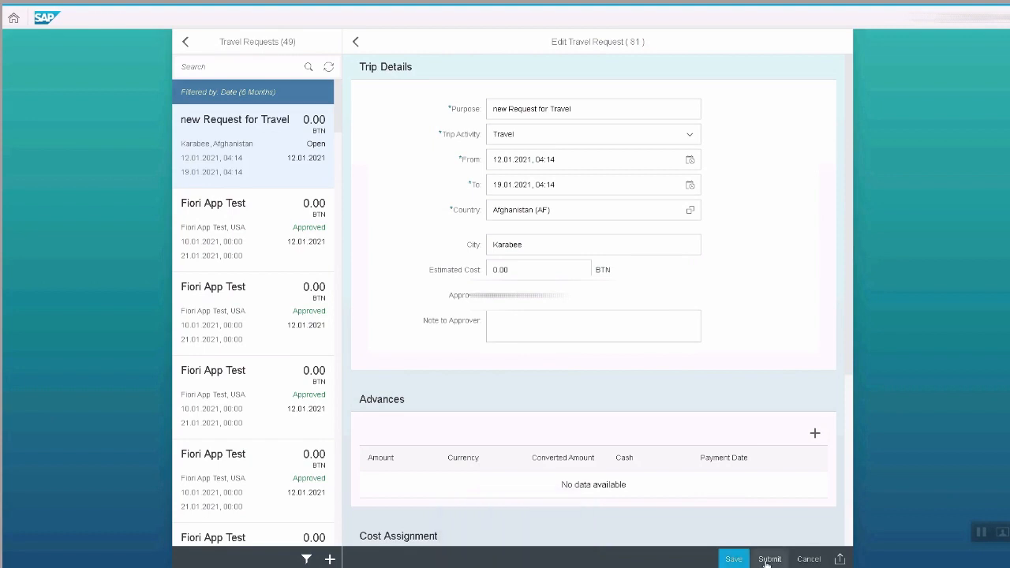
mouse_move(654, 73)
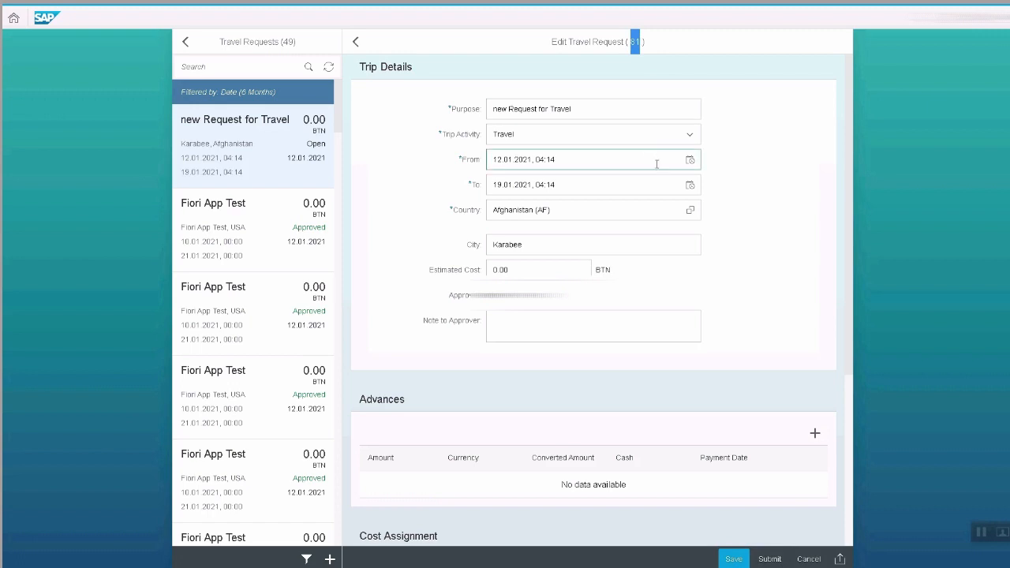
right_click(773, 559)
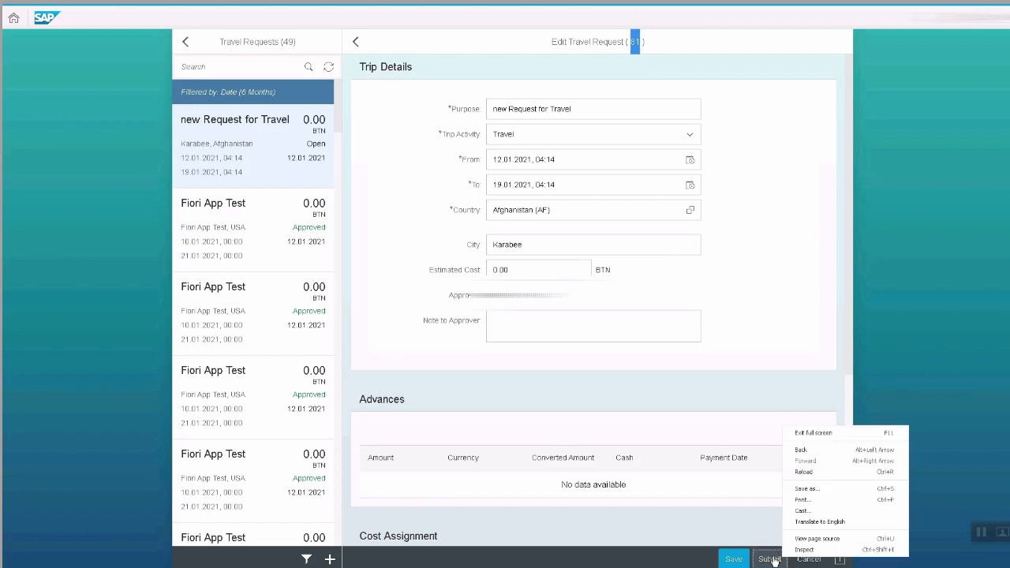
click(769, 559)
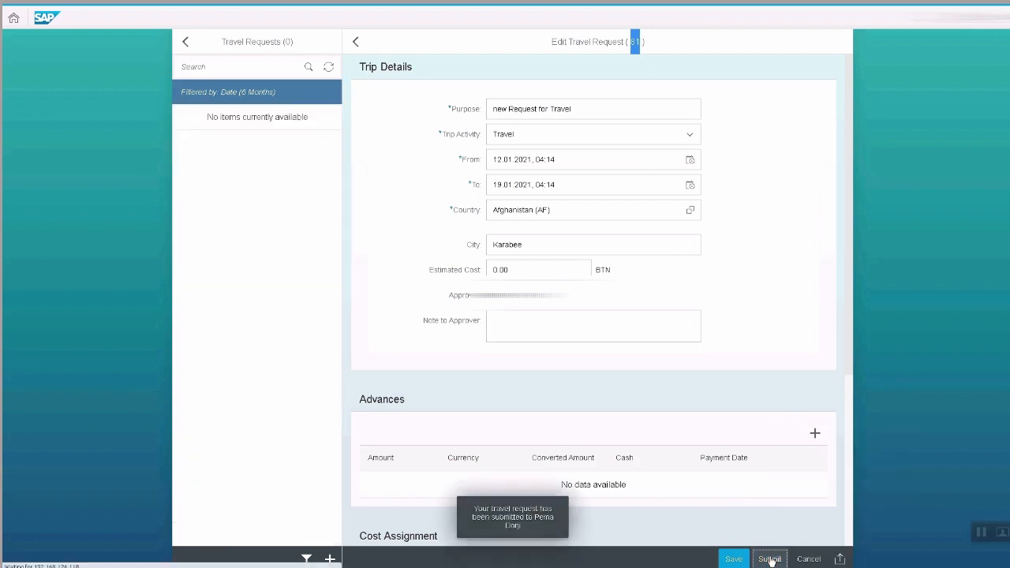
click(770, 559)
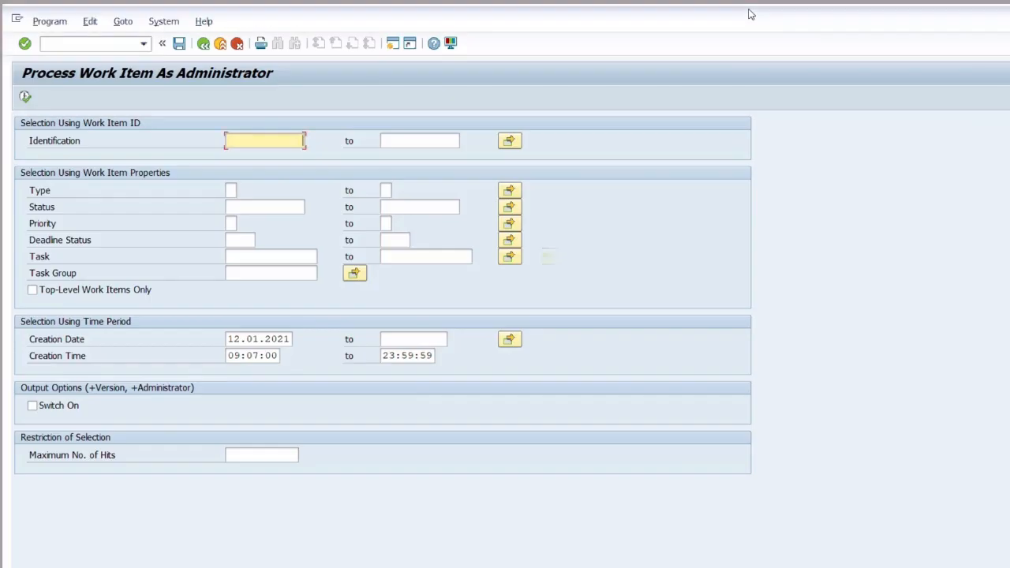
mouse_move(67, 126)
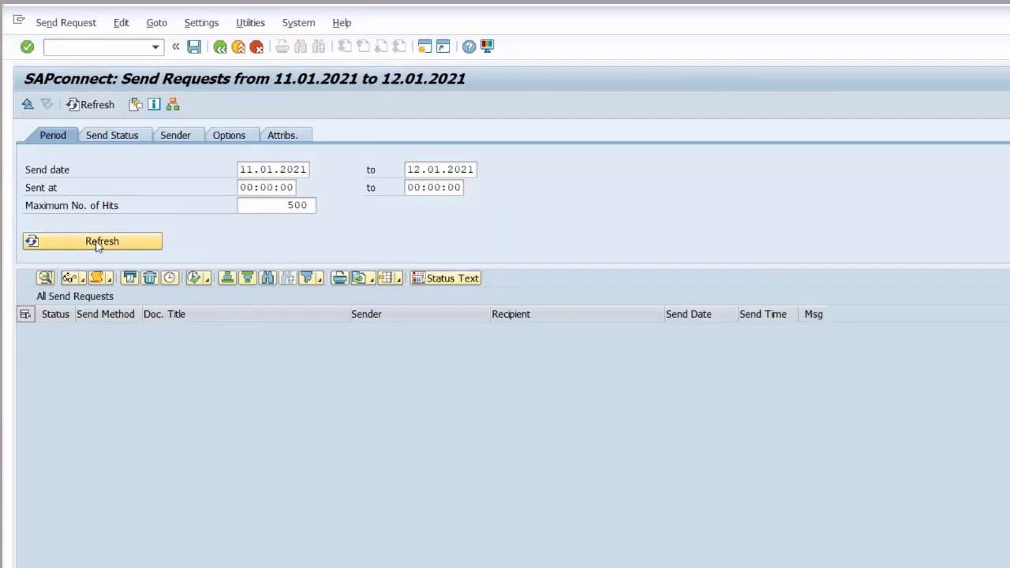
Refresh SOST and read the 'Travel request awaiting approval' email for request 81.
click(91, 241)
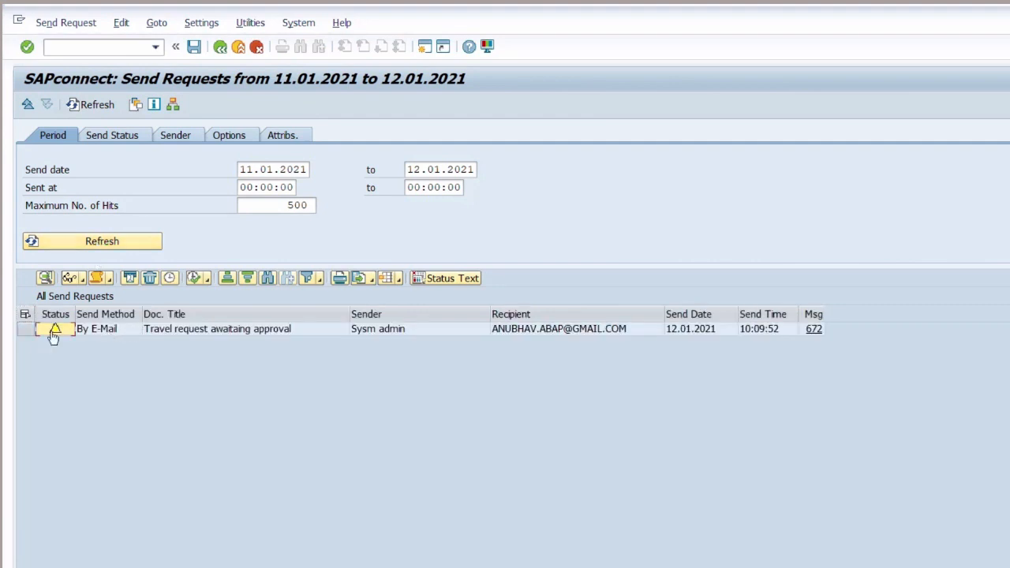
click(49, 331)
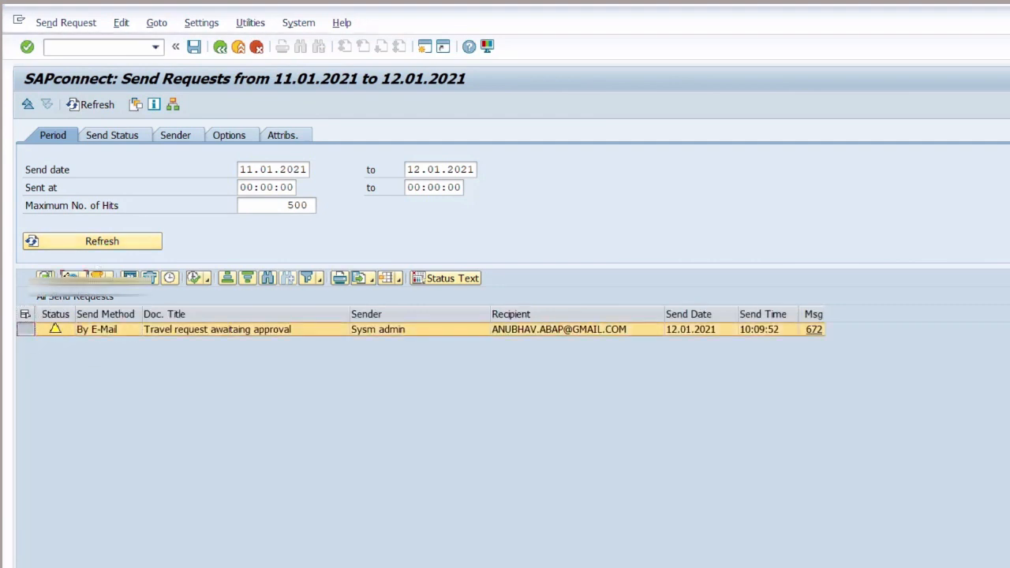
double_click(217, 329)
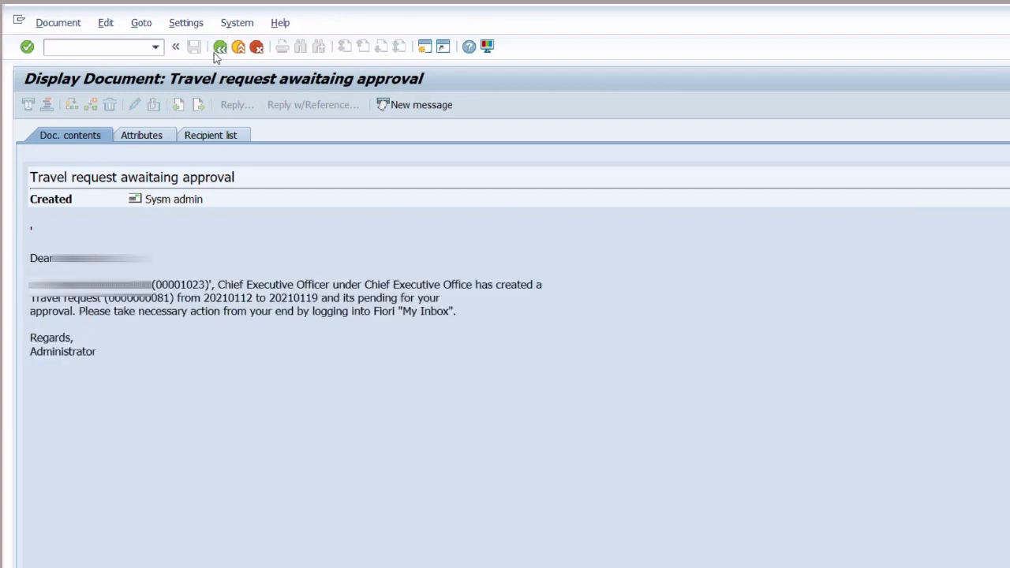
click(221, 47)
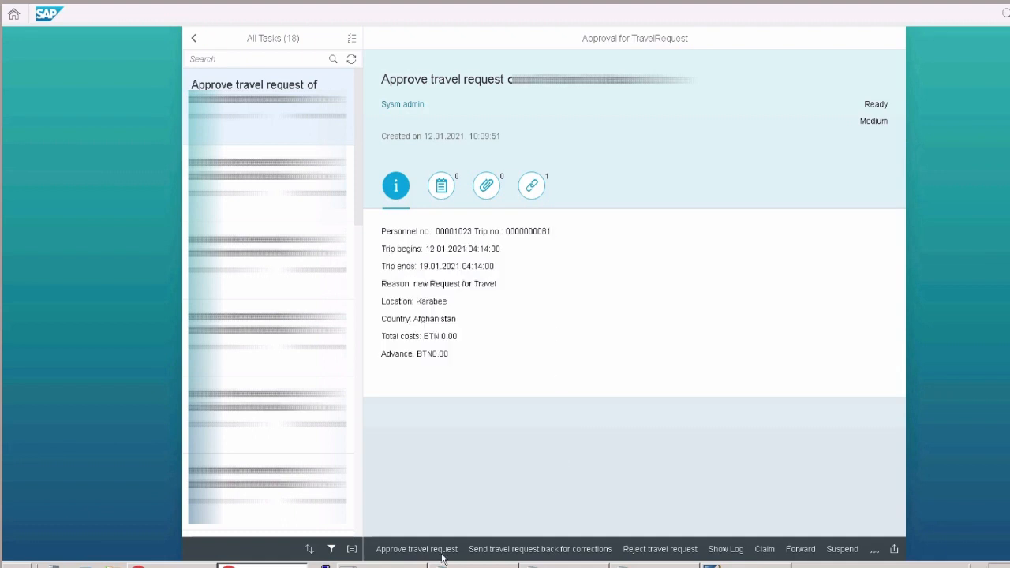
mouse_move(436, 556)
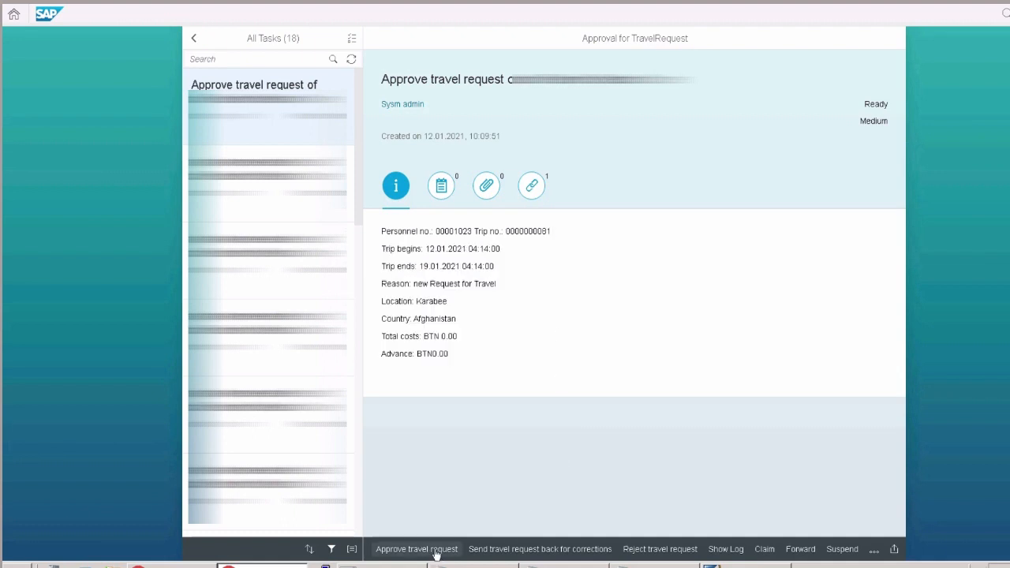
Approve travel request 81 in My Inbox and confirm the decision.
click(417, 550)
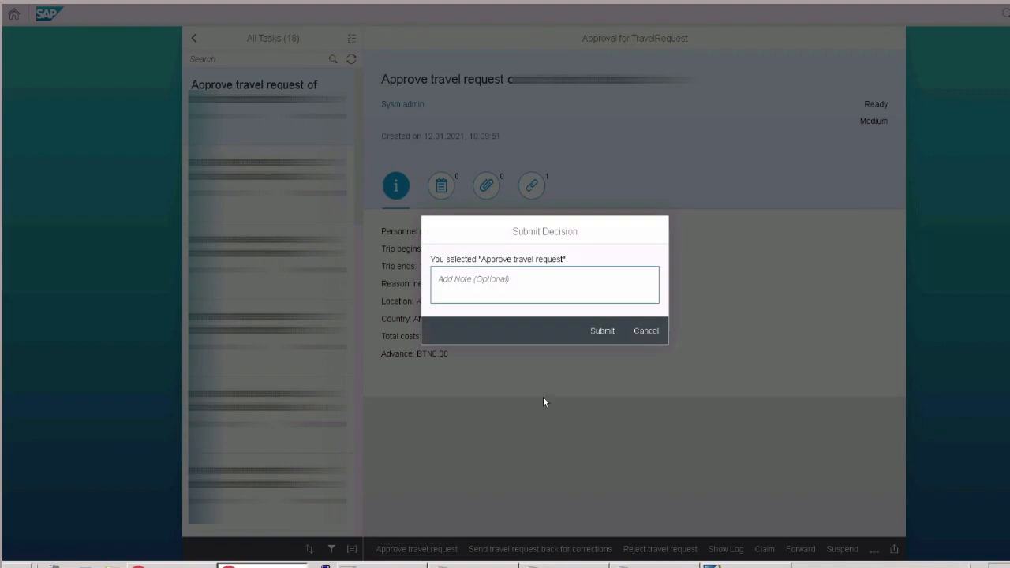
click(603, 330)
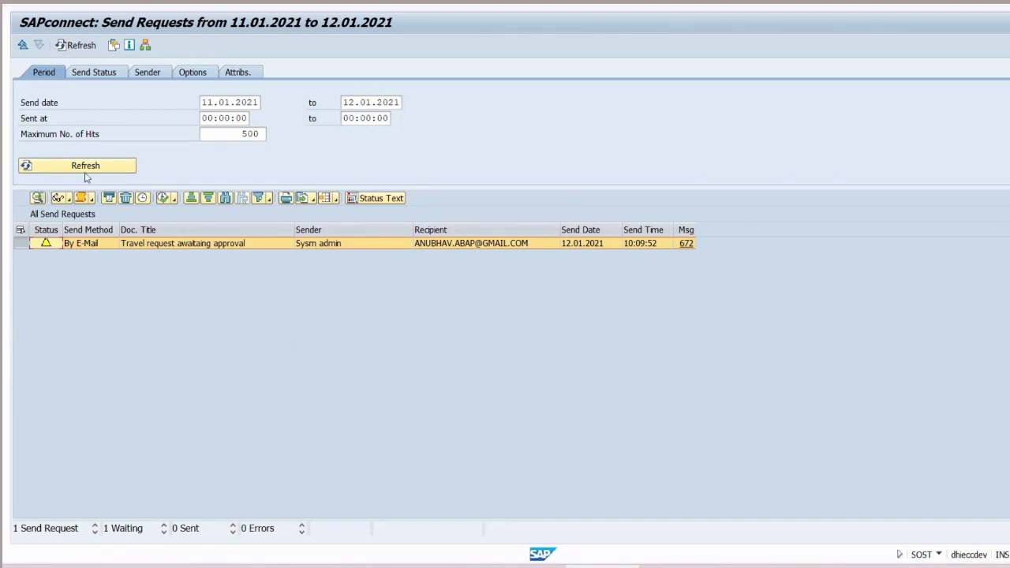
click(79, 167)
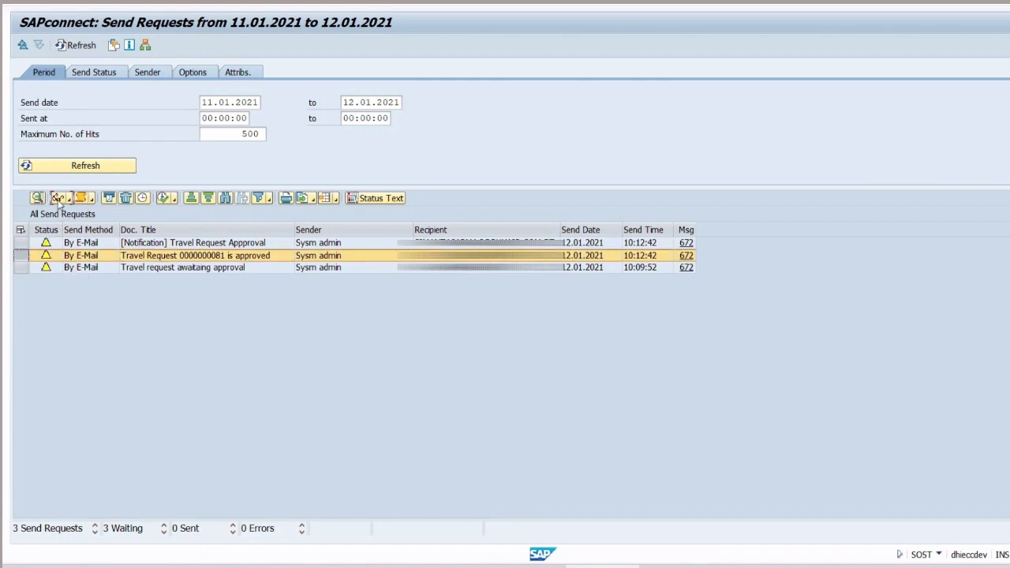
double_click(184, 256)
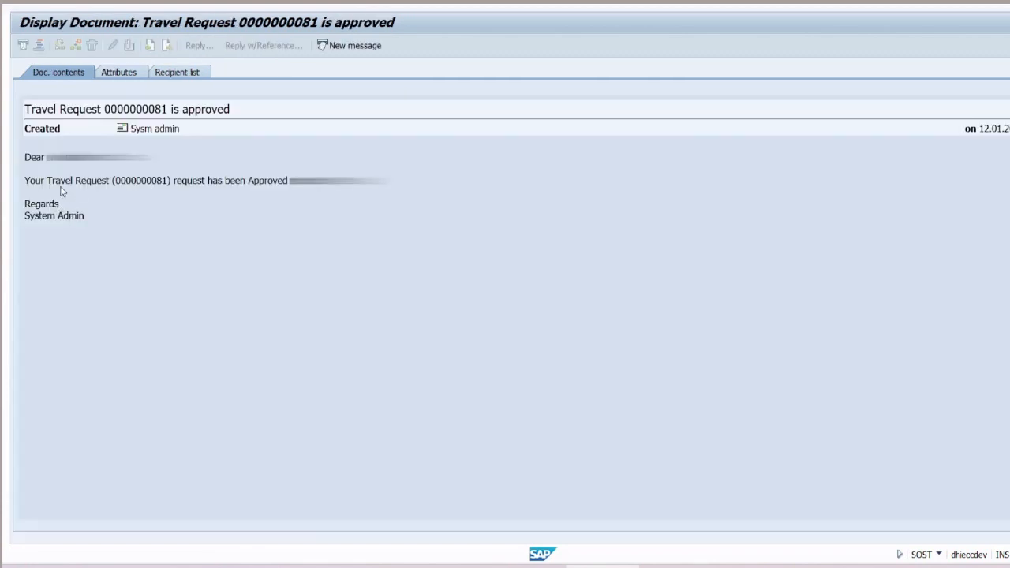
triple_click(158, 179)
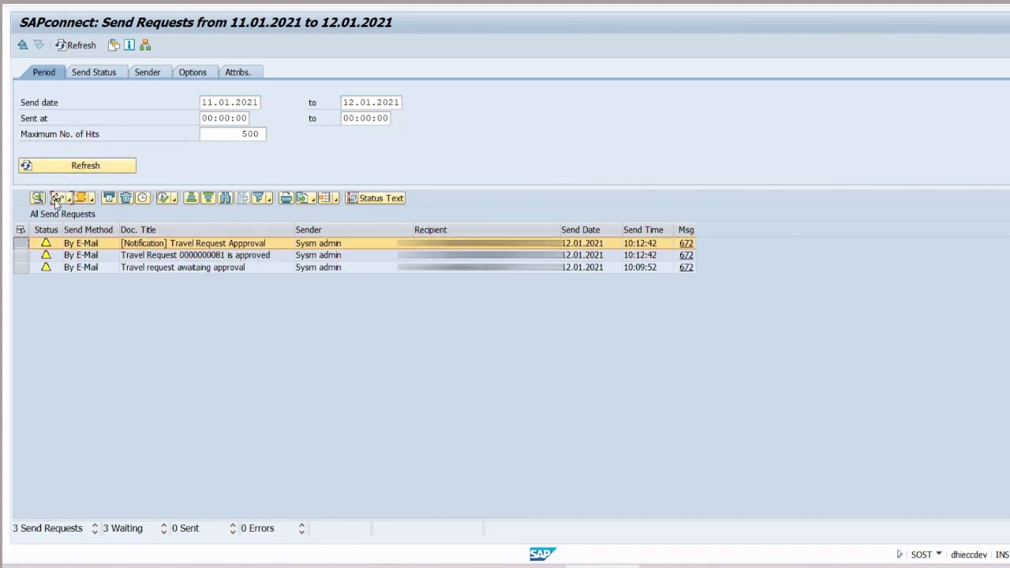
double_click(193, 252)
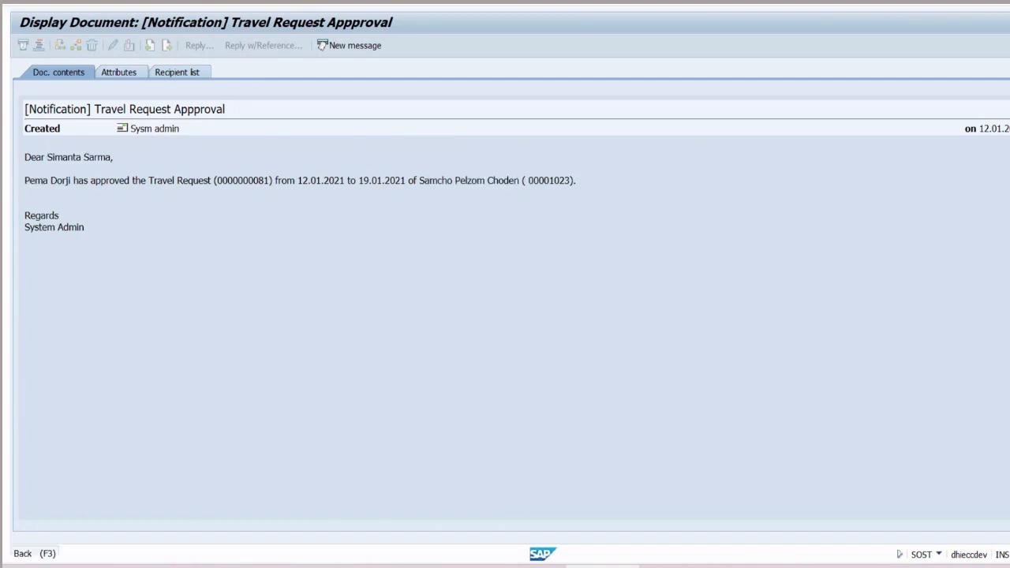
click(26, 553)
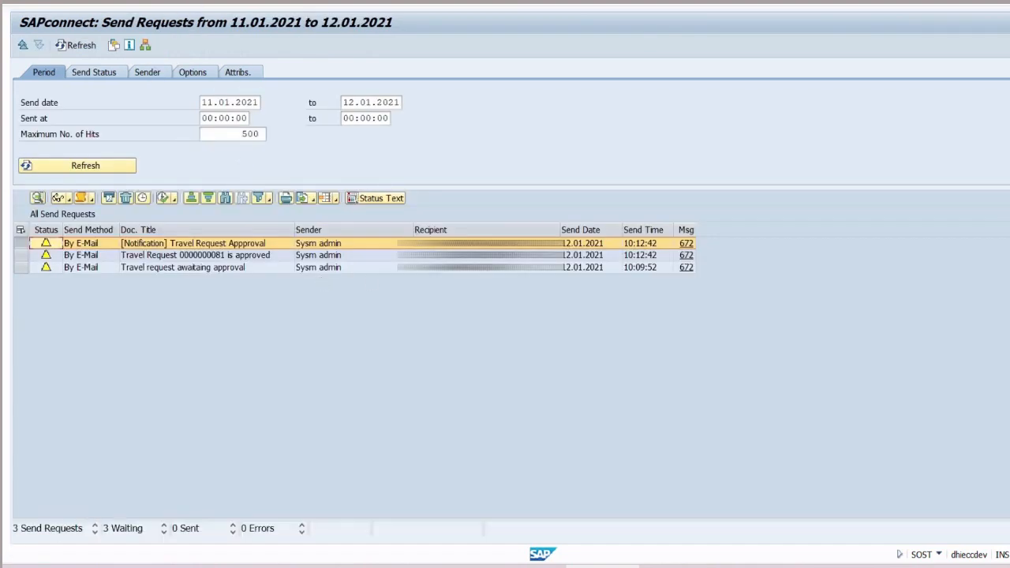
mouse_move(336, 282)
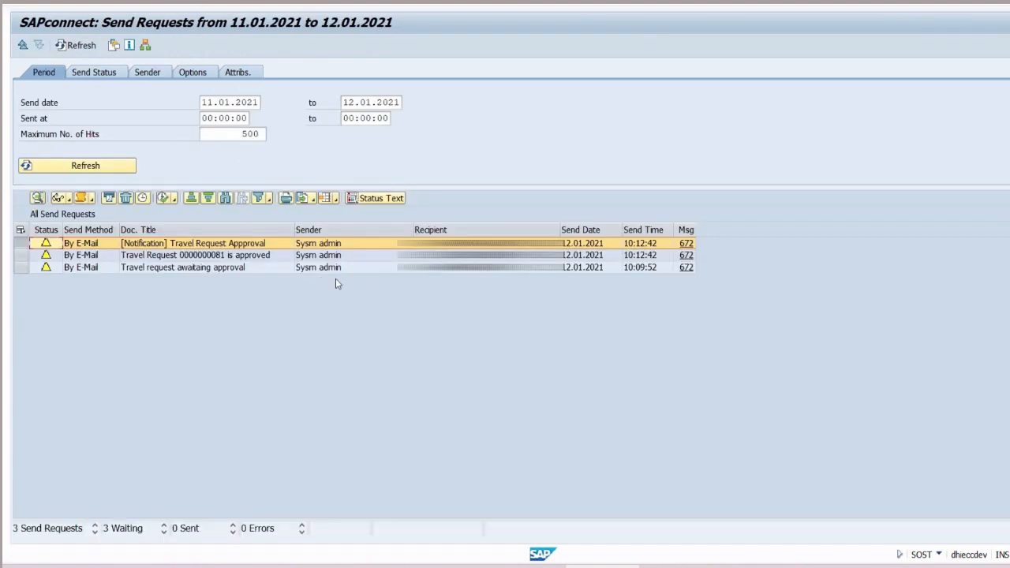